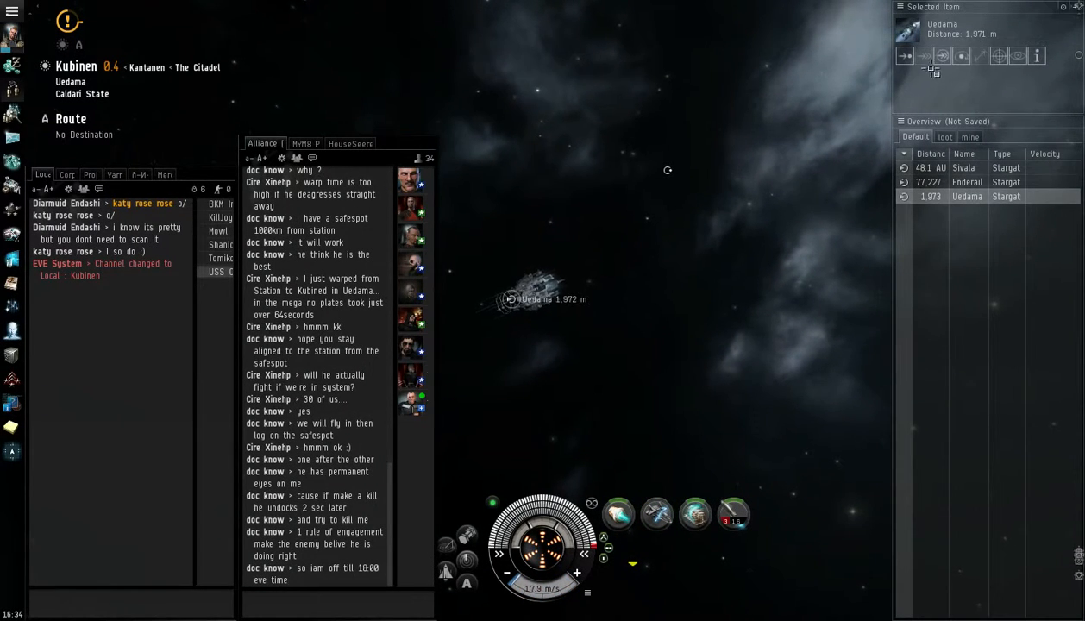
Step: Jump through the stargate from Kubinen into the Uedama system
{"action": "left_click", "coordinate": [942, 55]}
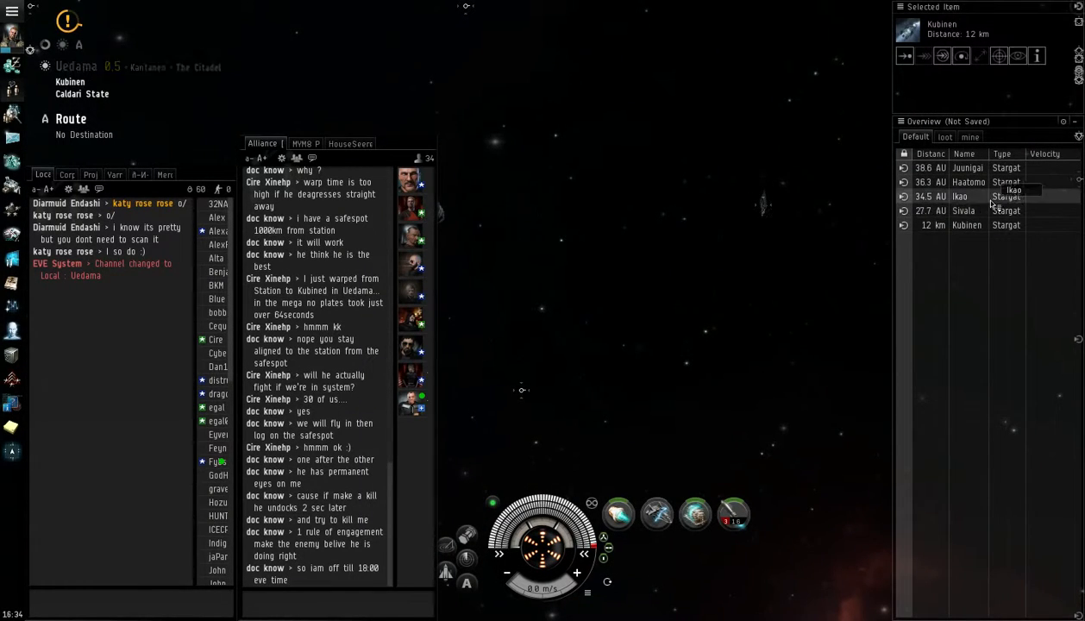
Step: Warp across Uedama to the Sivala stargate
{"action": "left_click", "coordinate": [963, 210]}
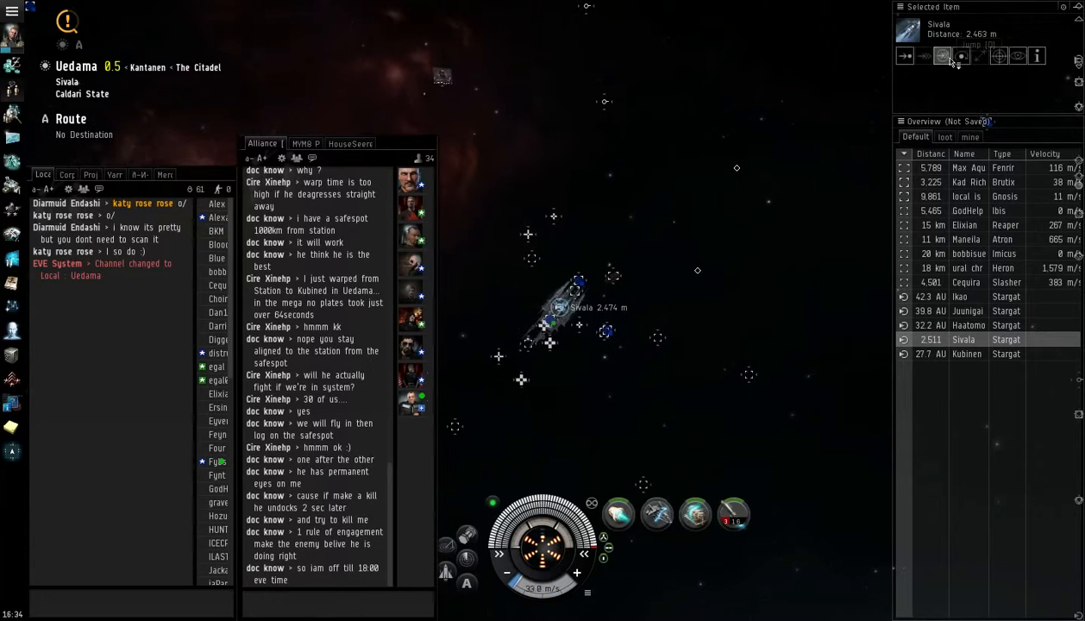
Step: Jump through the gate from Uedama into Sivala
{"action": "left_click", "coordinate": [942, 55]}
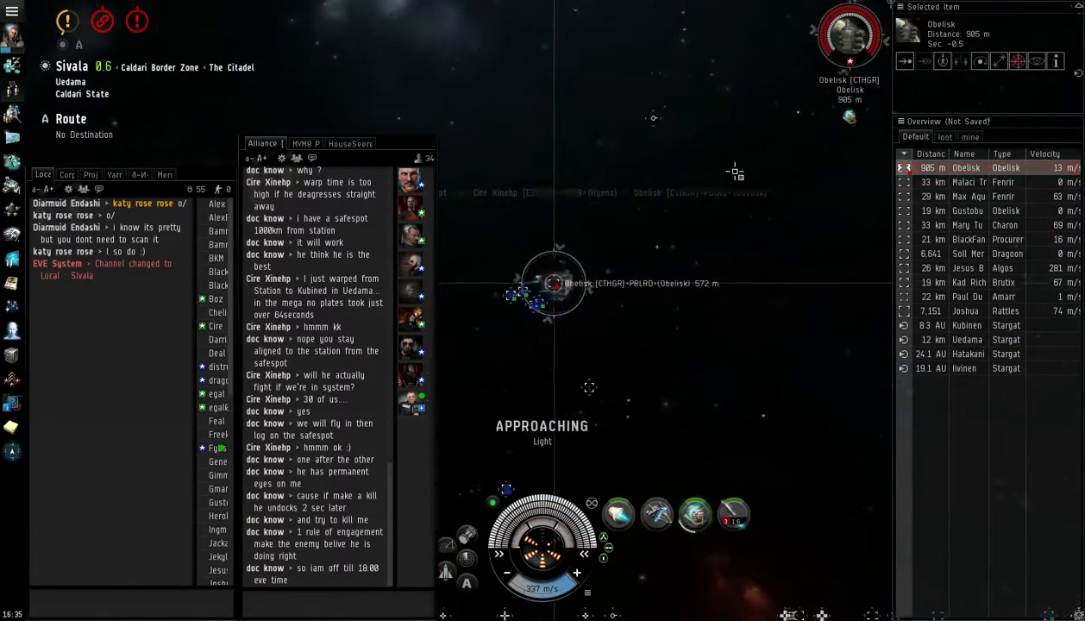
Step: Select an action on the Obelisk freighter from the Overview and show its info sheet
{"action": "right_click", "coordinate": [966, 167]}
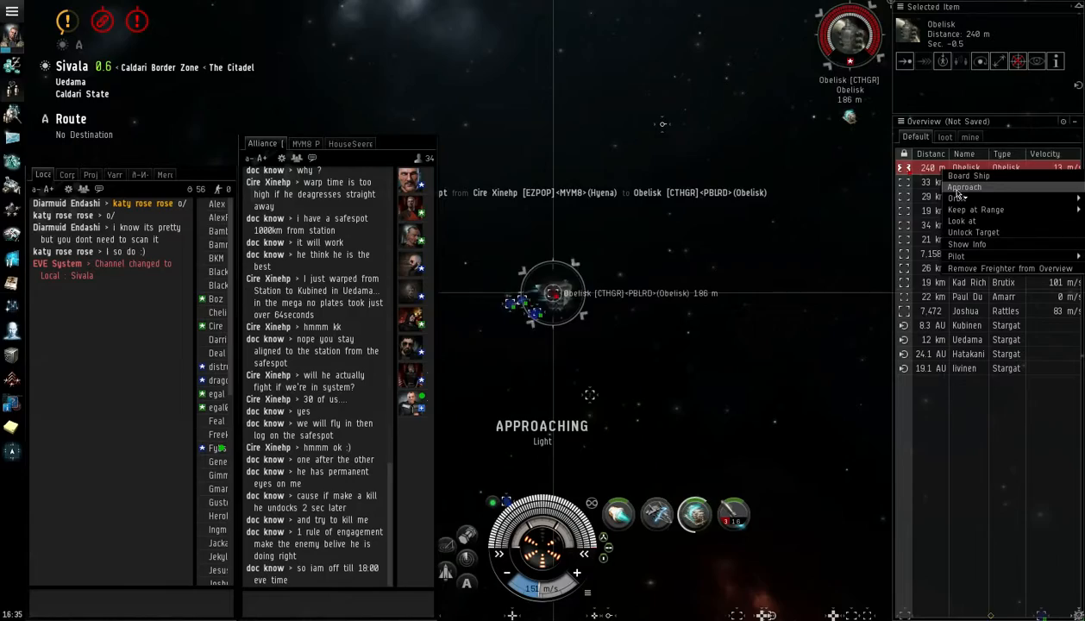
{"action": "left_click", "coordinate": [955, 199]}
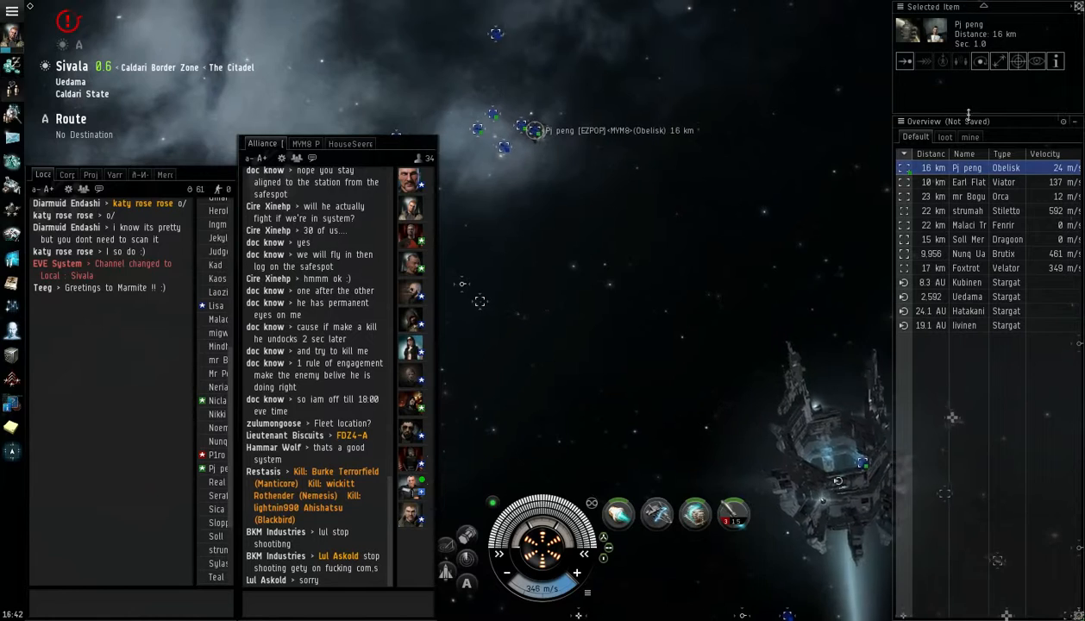
{"action": "left_click", "coordinate": [1056, 63]}
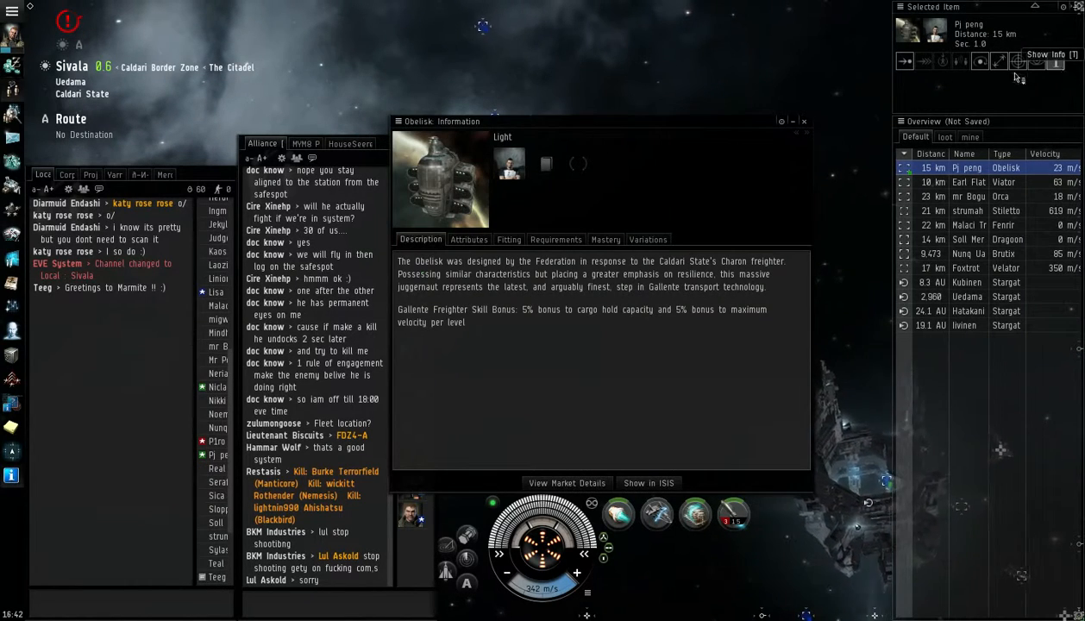